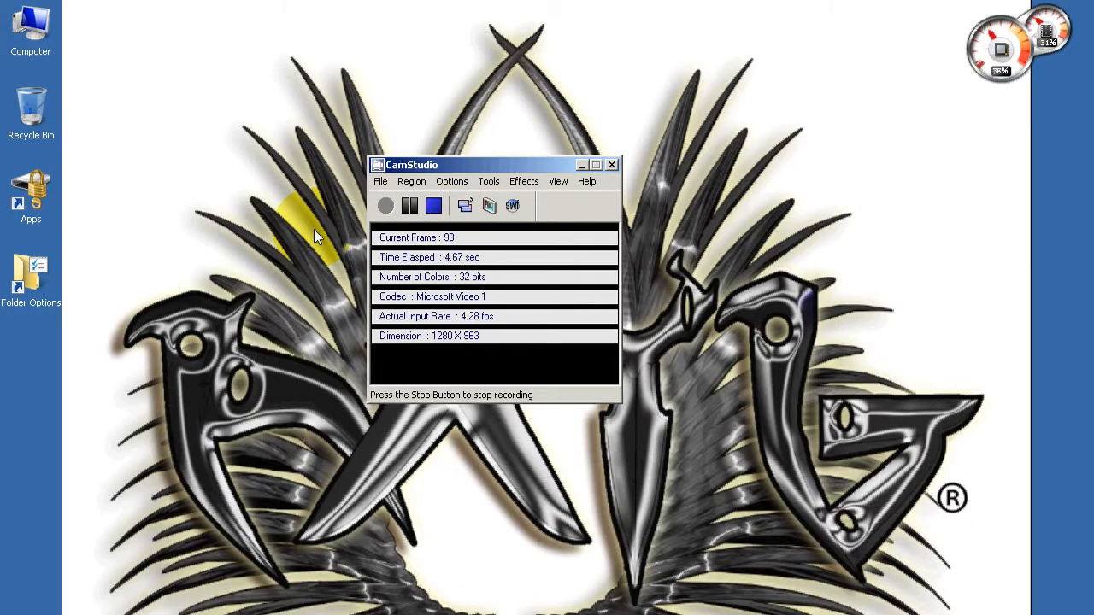
- Show CamStudio's Video Options: Microsoft Video 1, quality 100, 50 ms capture interval
left_click(452, 181)
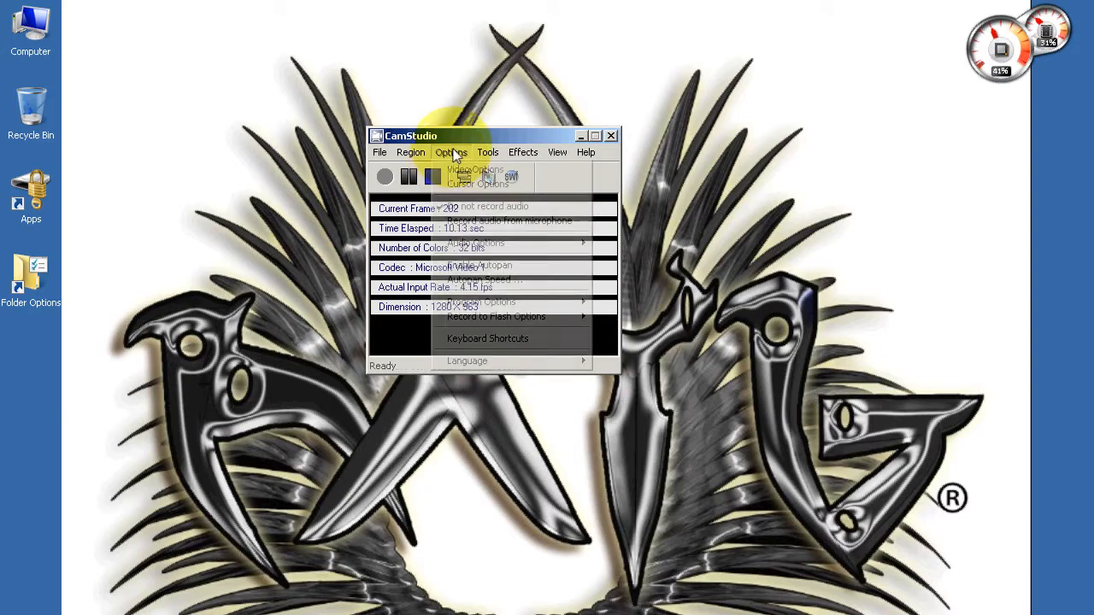
left_click(474, 169)
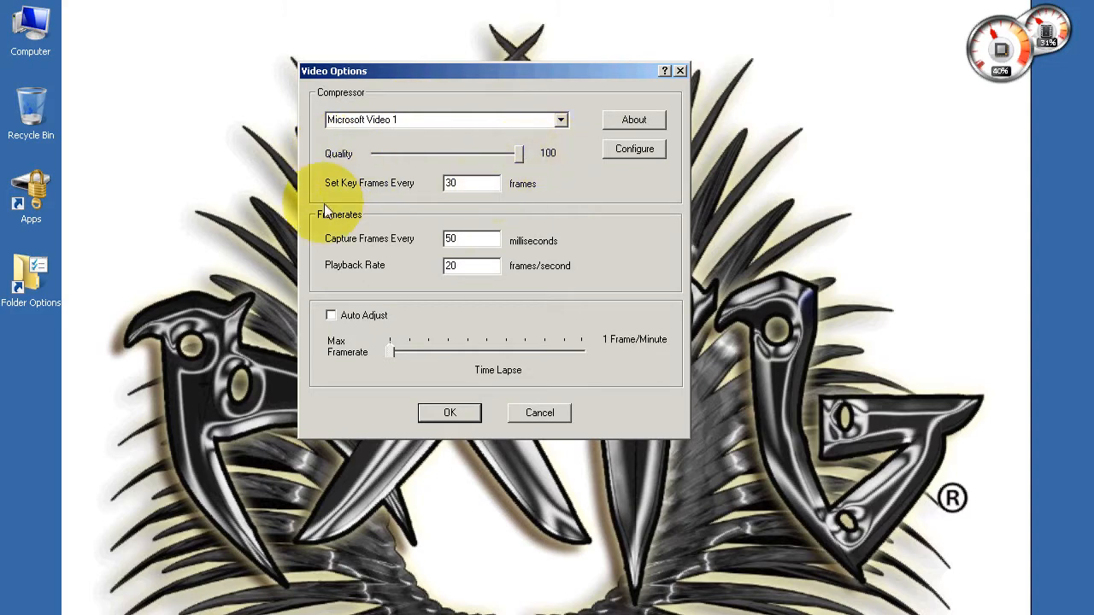
mouse_move(522, 209)
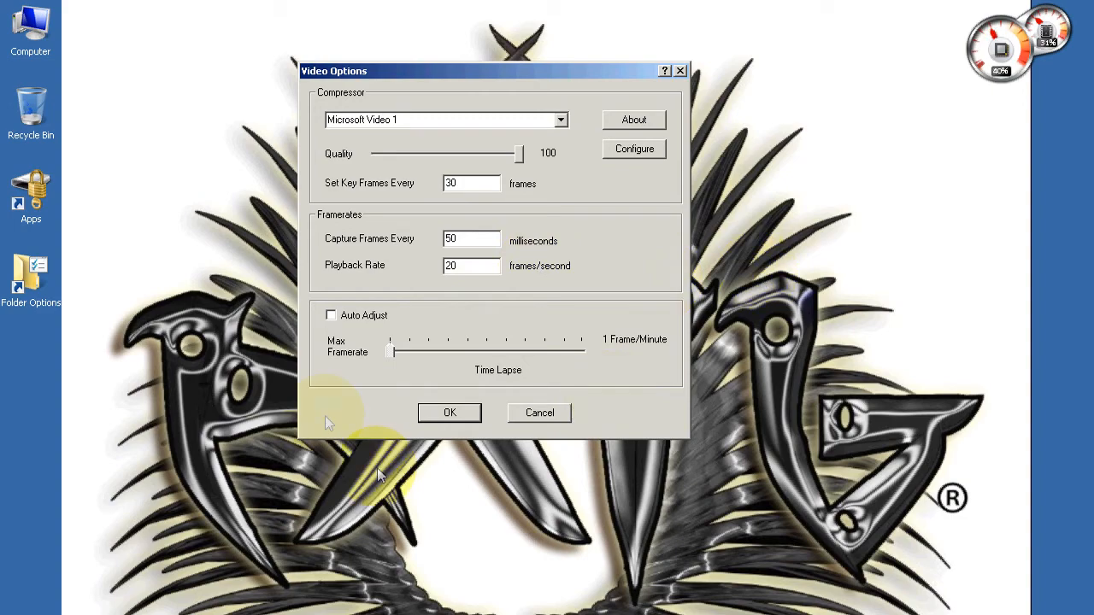
mouse_move(167, 255)
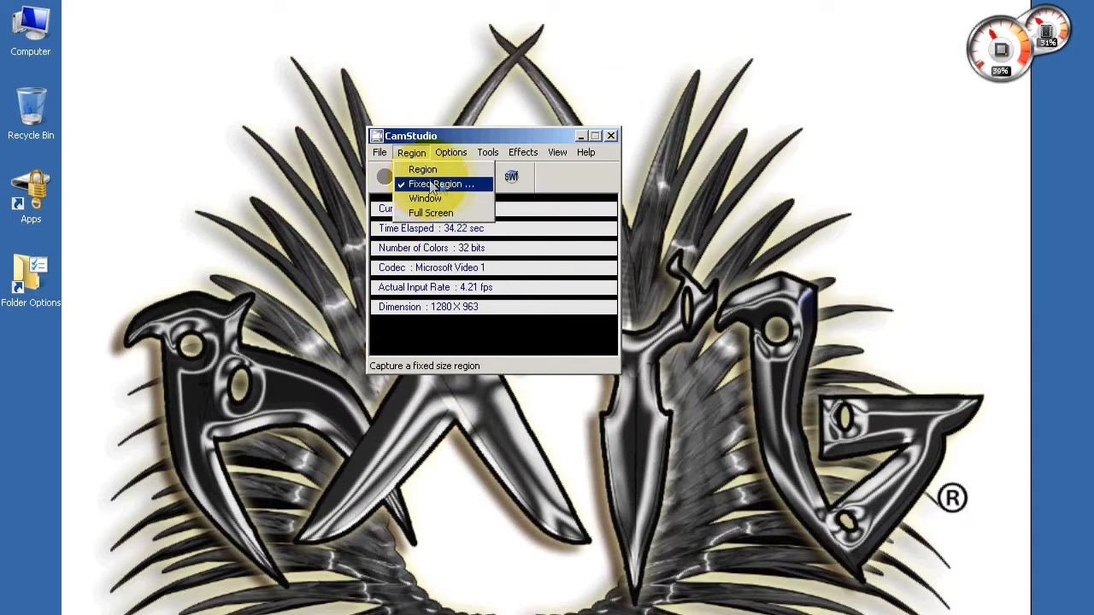
mouse_move(431, 213)
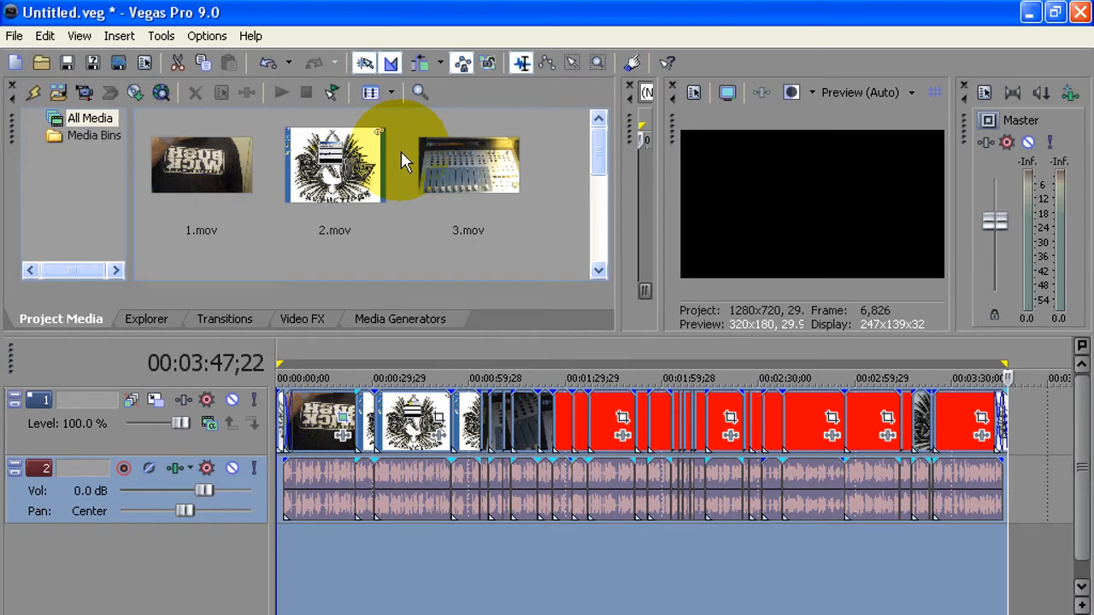
left_click(14, 35)
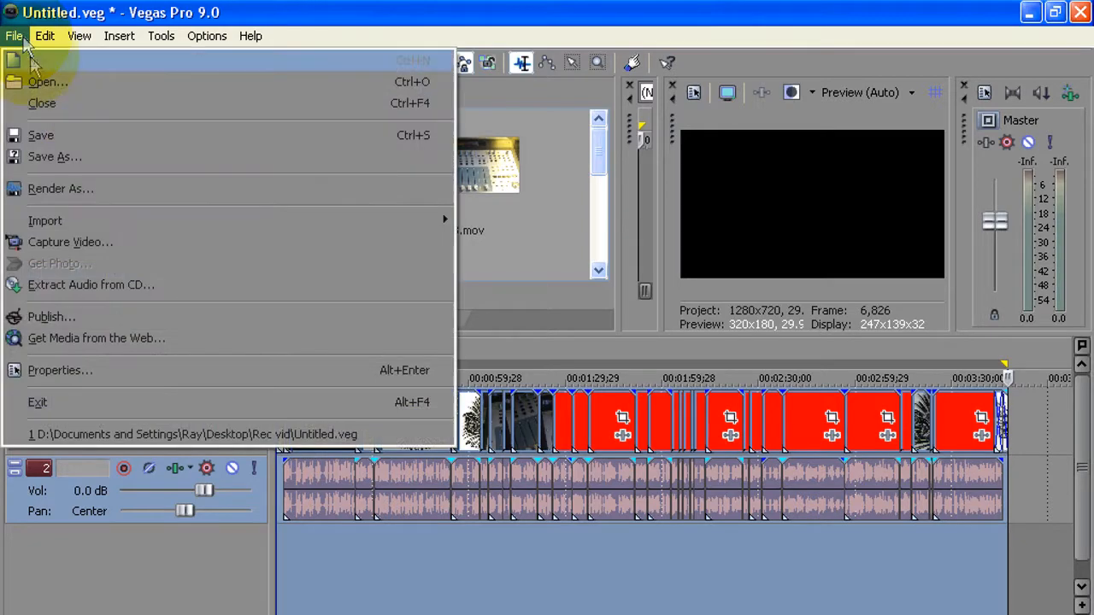
left_click(60, 370)
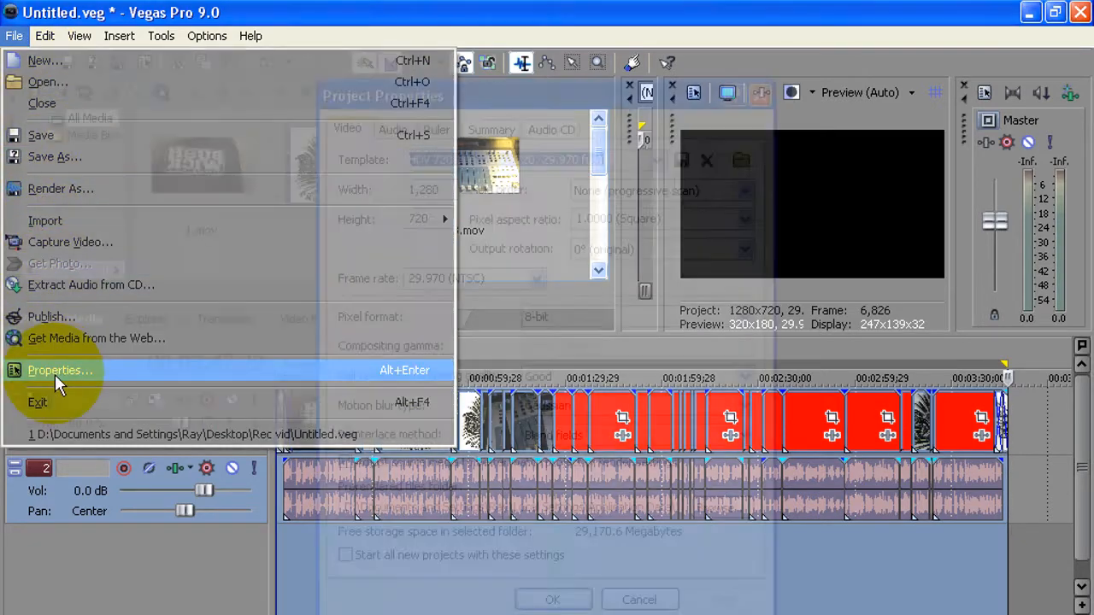
left_click(60, 370)
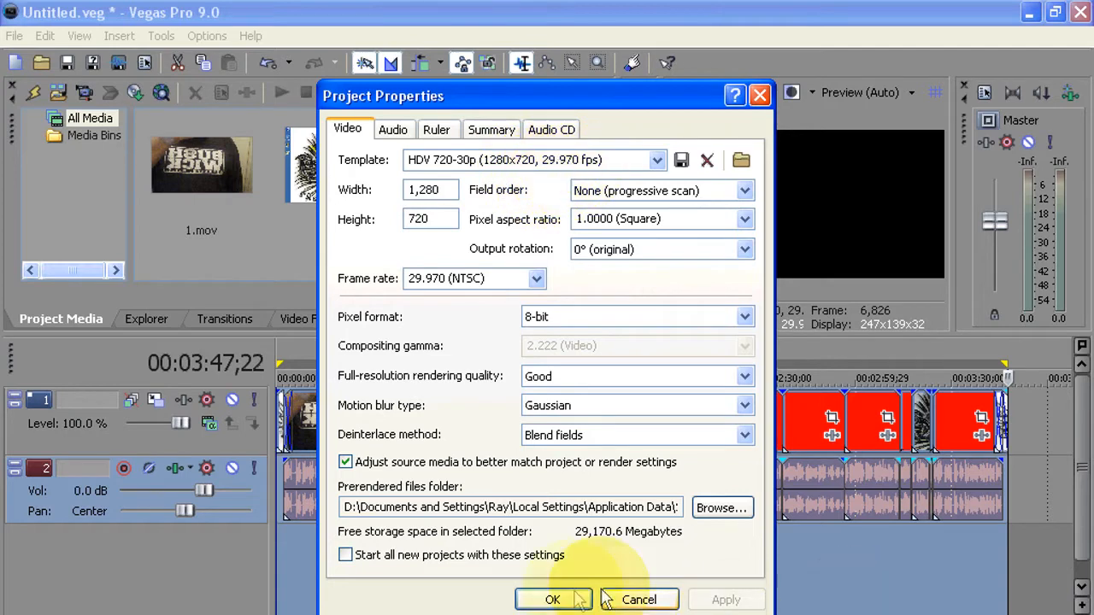
left_click(552, 599)
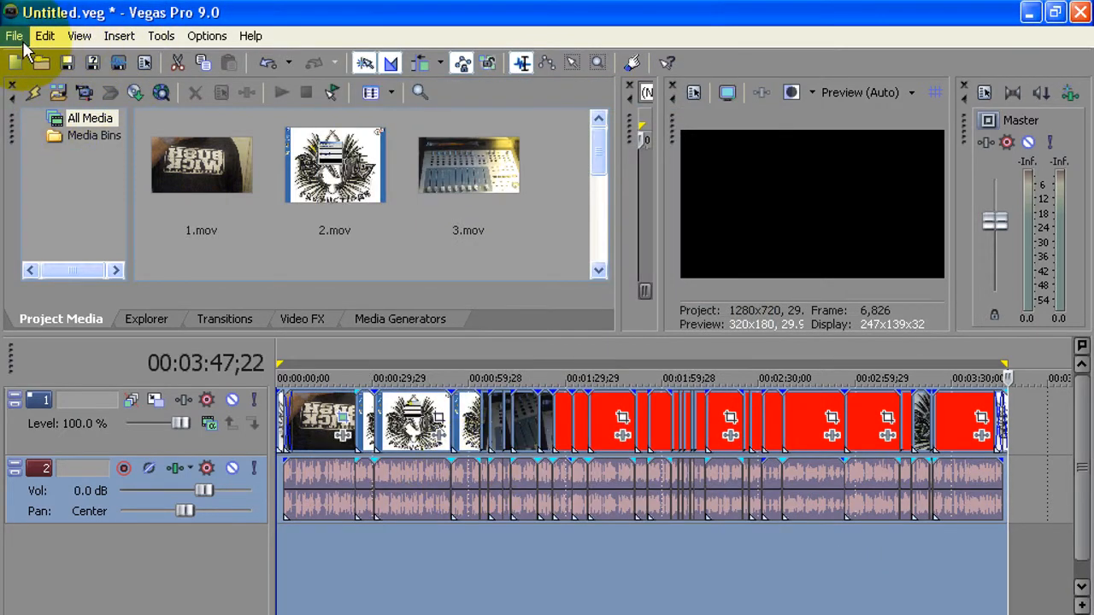
- Render As Windows Media Video V11 with the YouTube HD template and open Custom settings
left_click(14, 36)
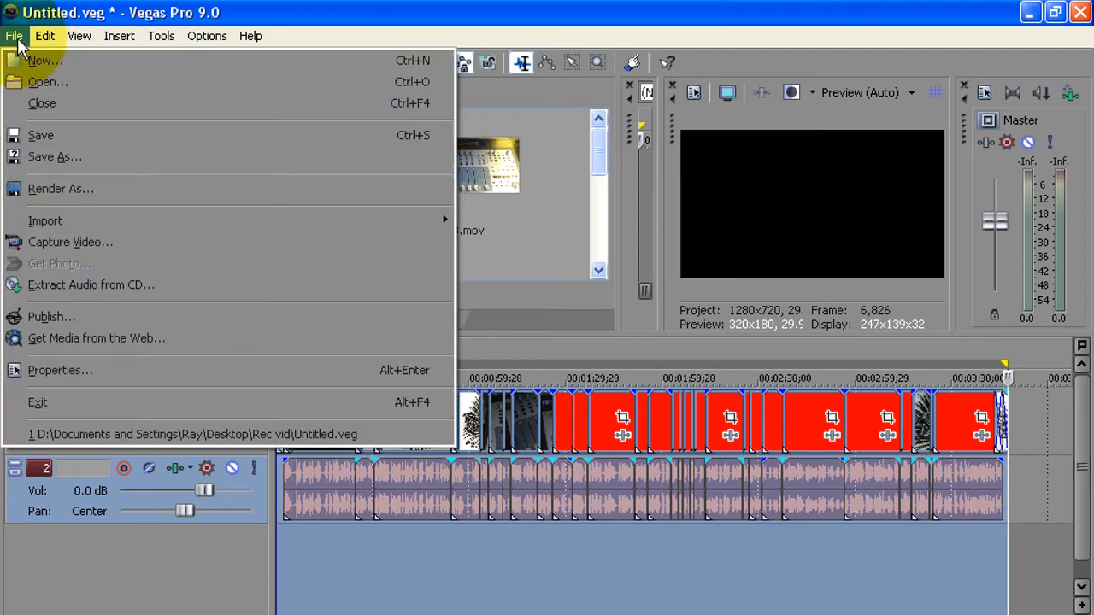
left_click(61, 188)
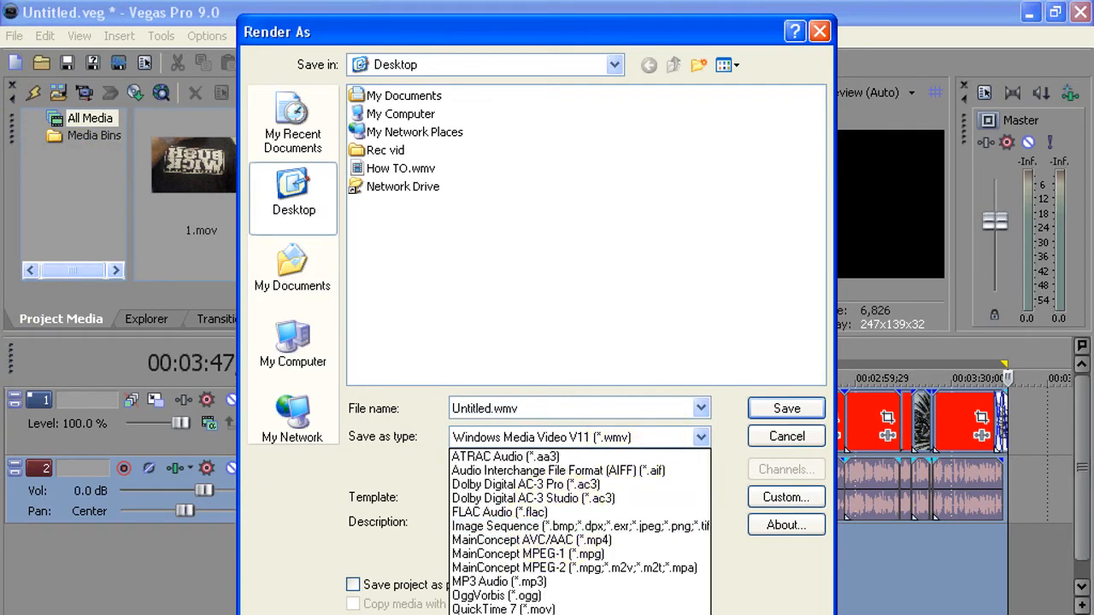
left_click(576, 437)
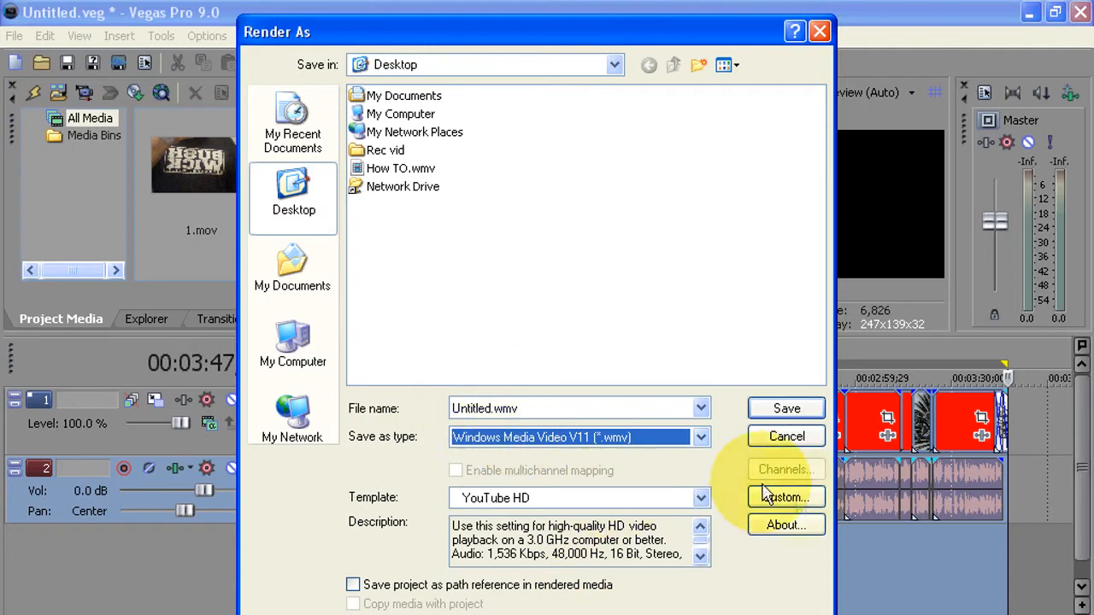
left_click(785, 496)
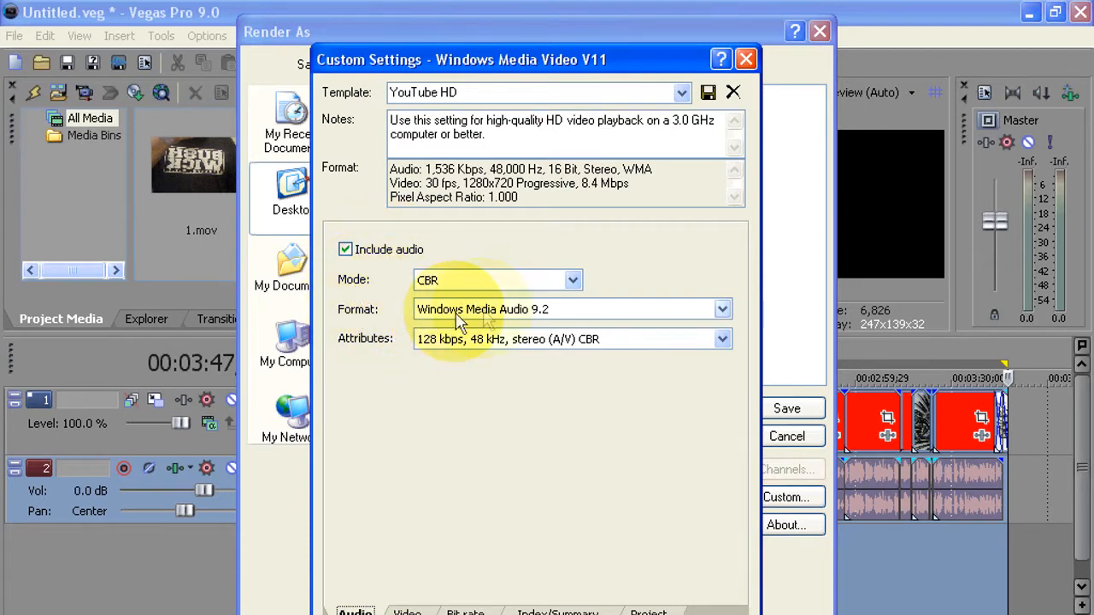
mouse_move(555, 317)
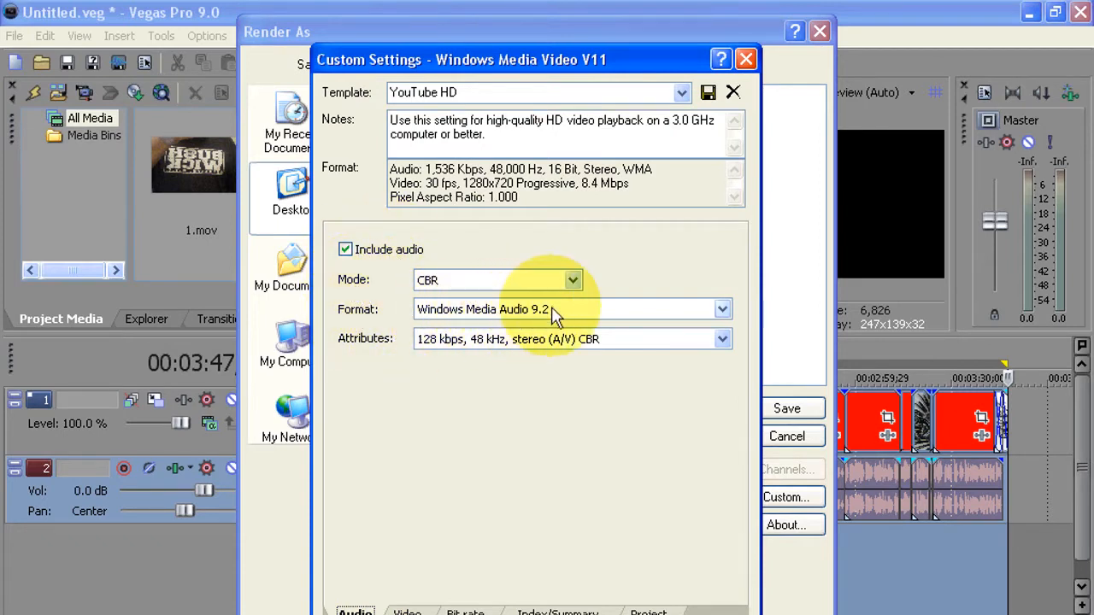
mouse_move(402, 355)
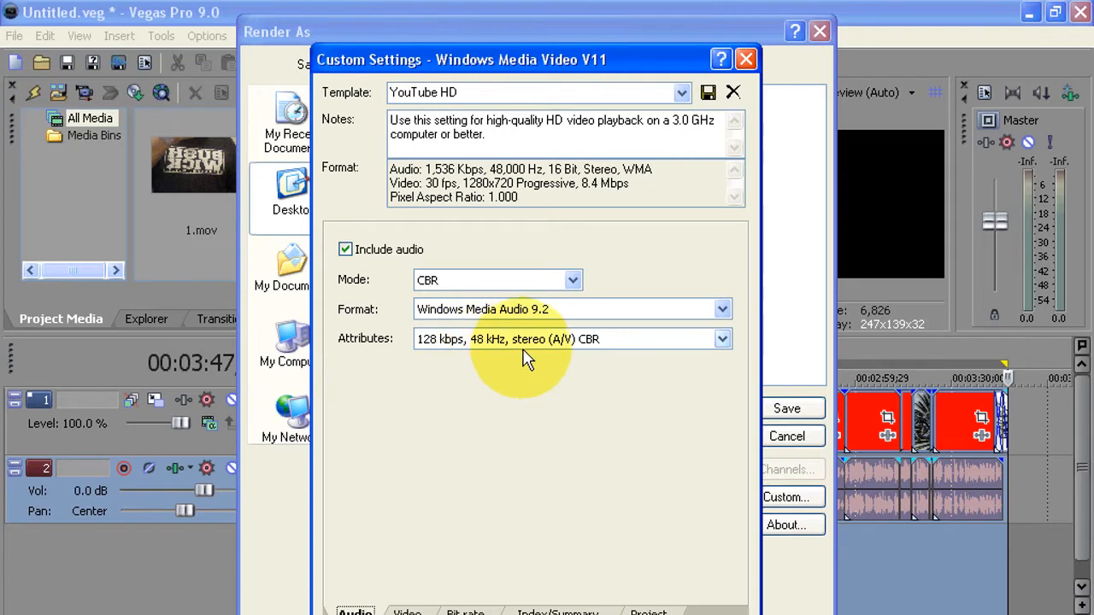
mouse_move(596, 354)
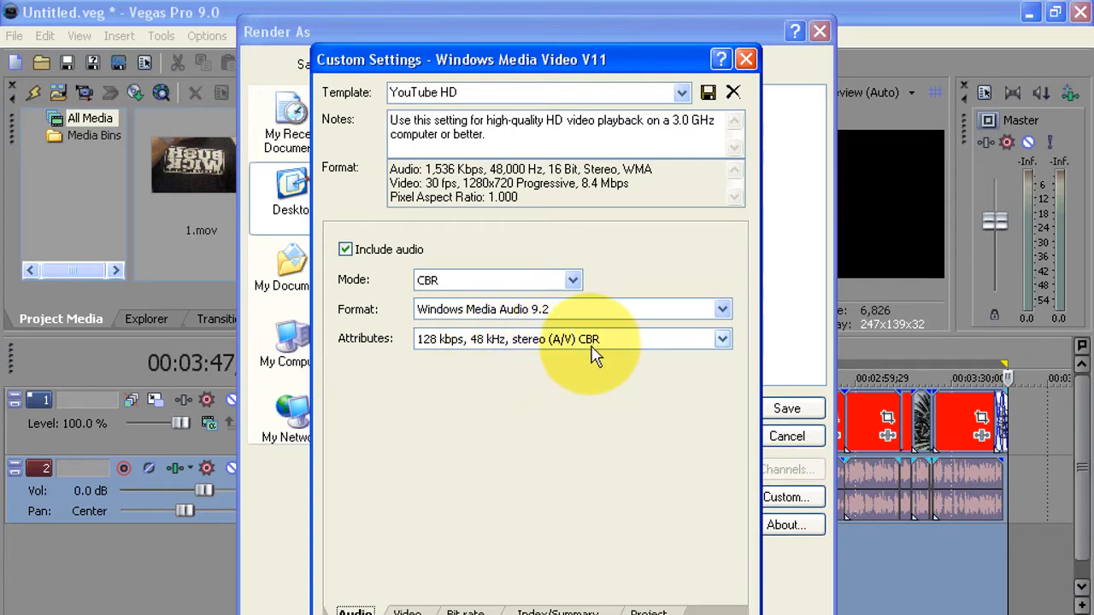
- Confirm CBR Windows Media Audio 9.2 at 128 kbps, then show the Video page
left_click(407, 611)
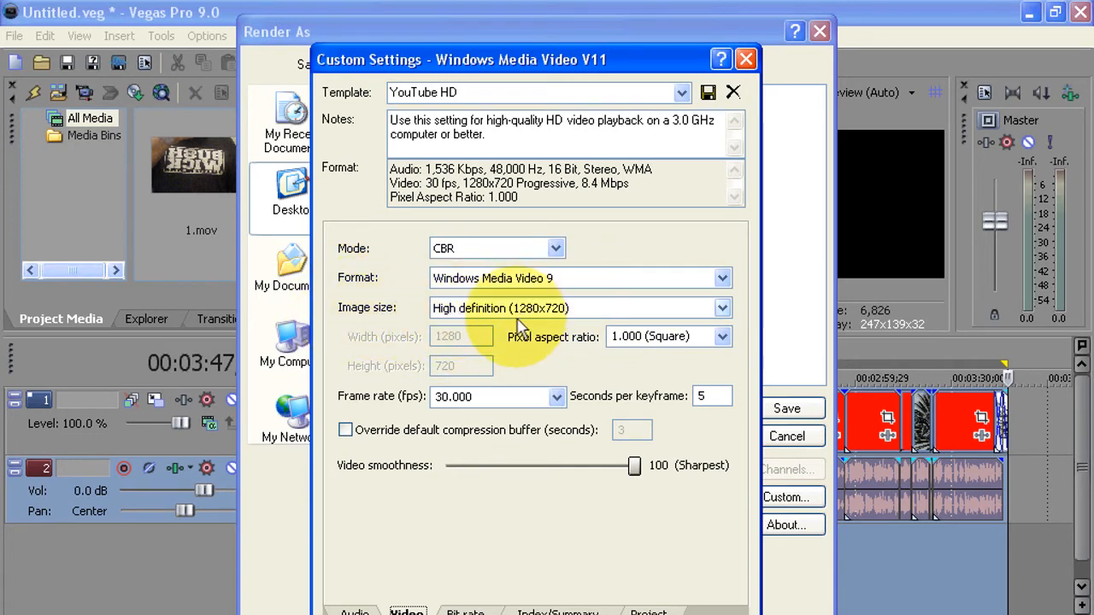
mouse_move(551, 324)
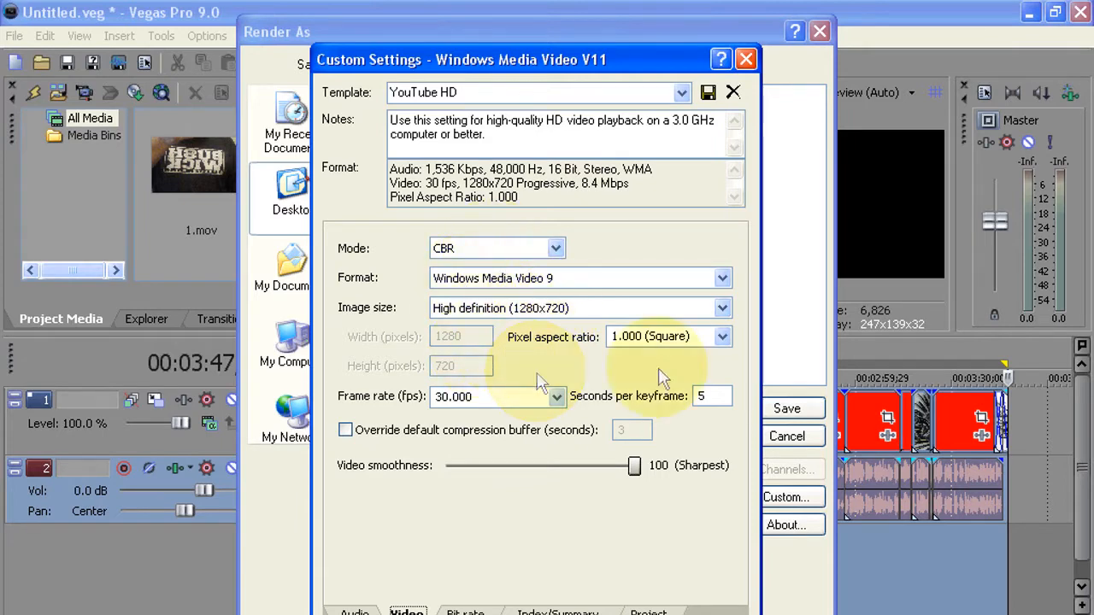
mouse_move(628, 358)
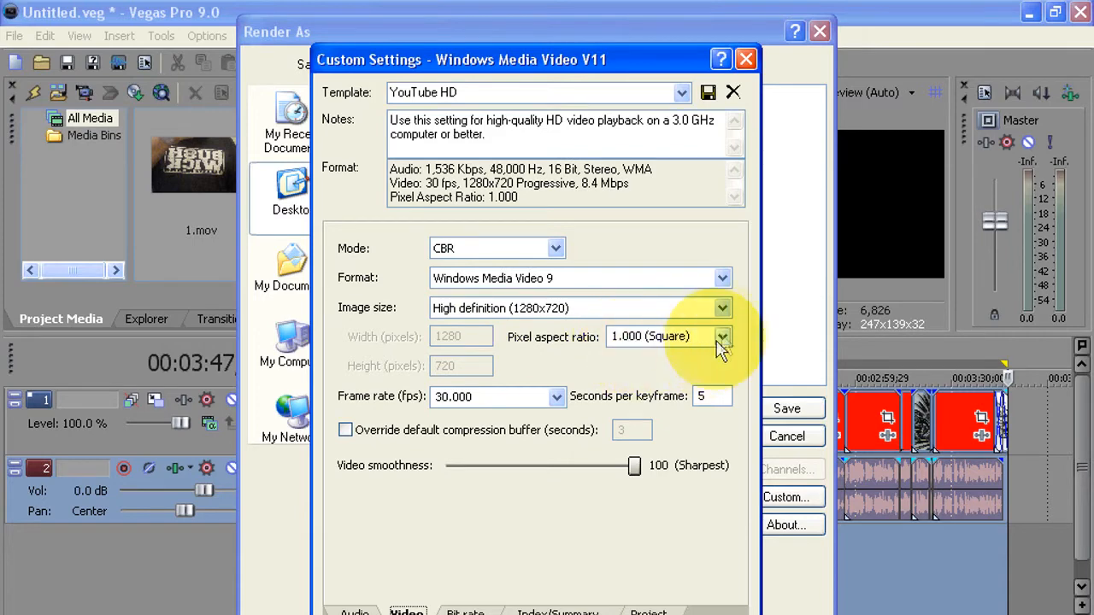
- Keep the pixel aspect ratio at 1.000 (Square) after checking the alternatives
left_click(722, 336)
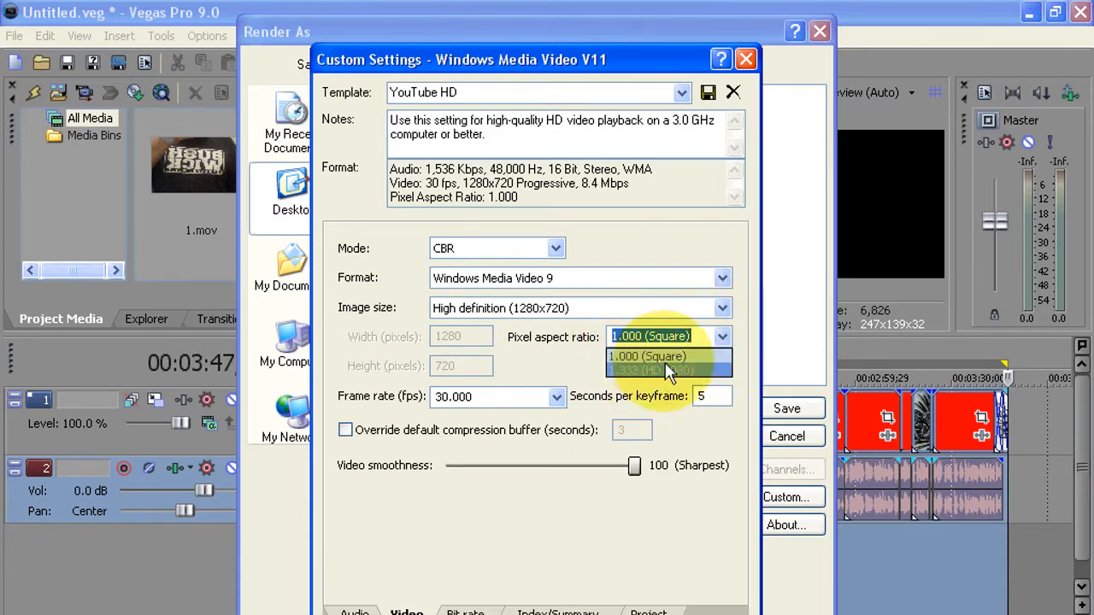
left_click(667, 356)
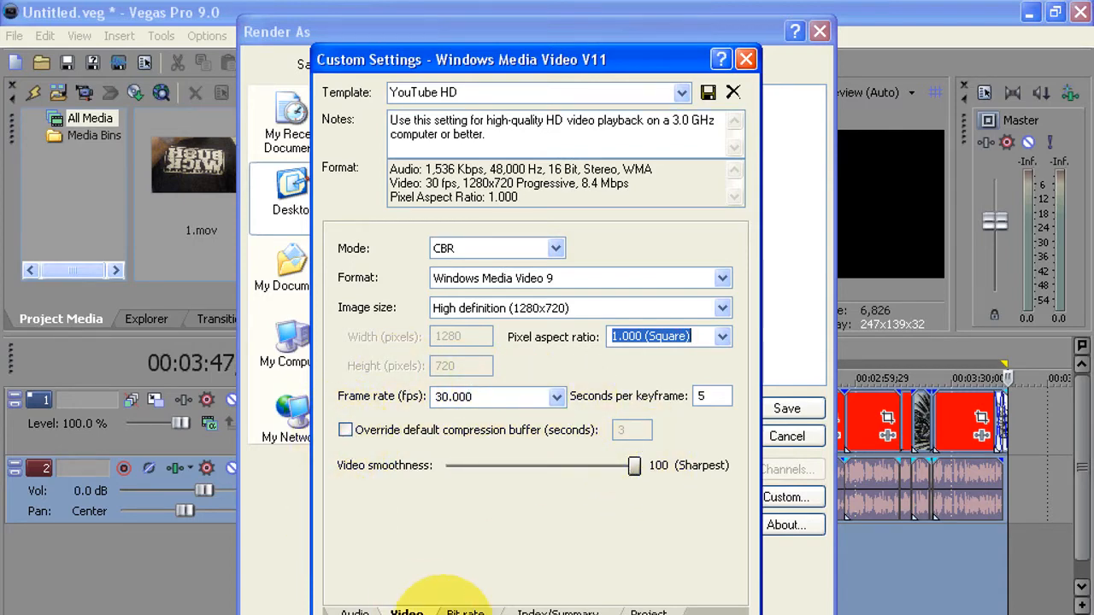
- Check the 8.4 M Internet/LAN bit rate, empty summary fields and Best rendering quality
left_click(465, 612)
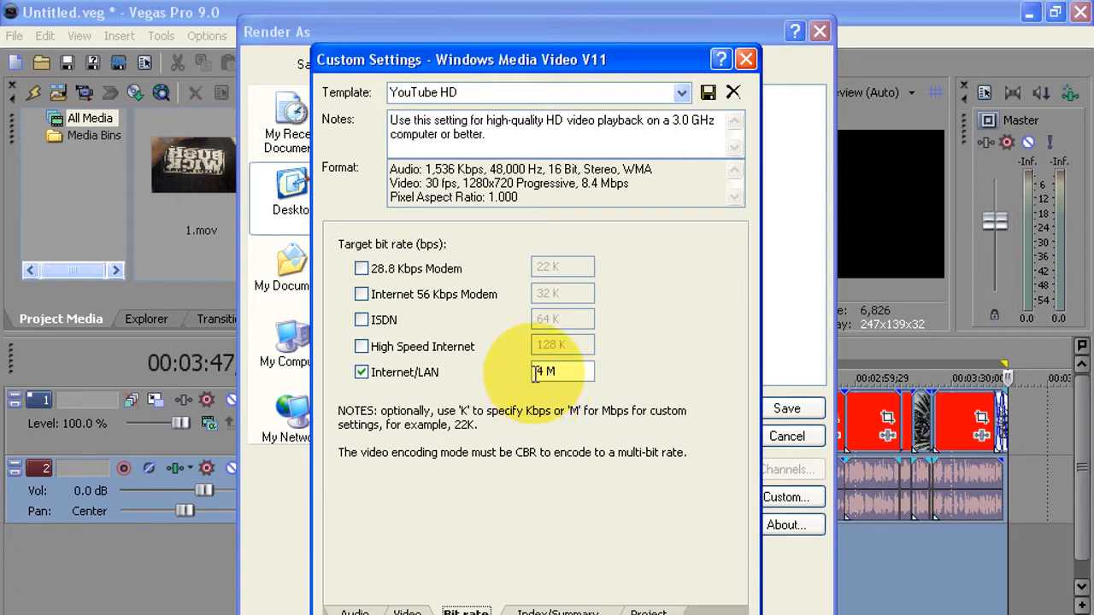
left_click(557, 611)
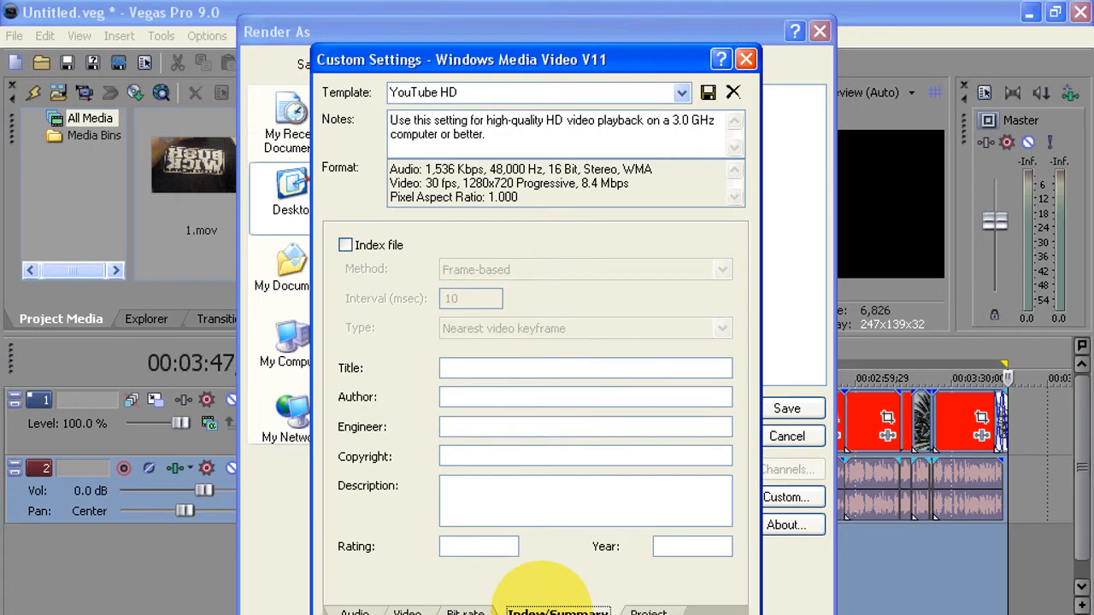
left_click(647, 611)
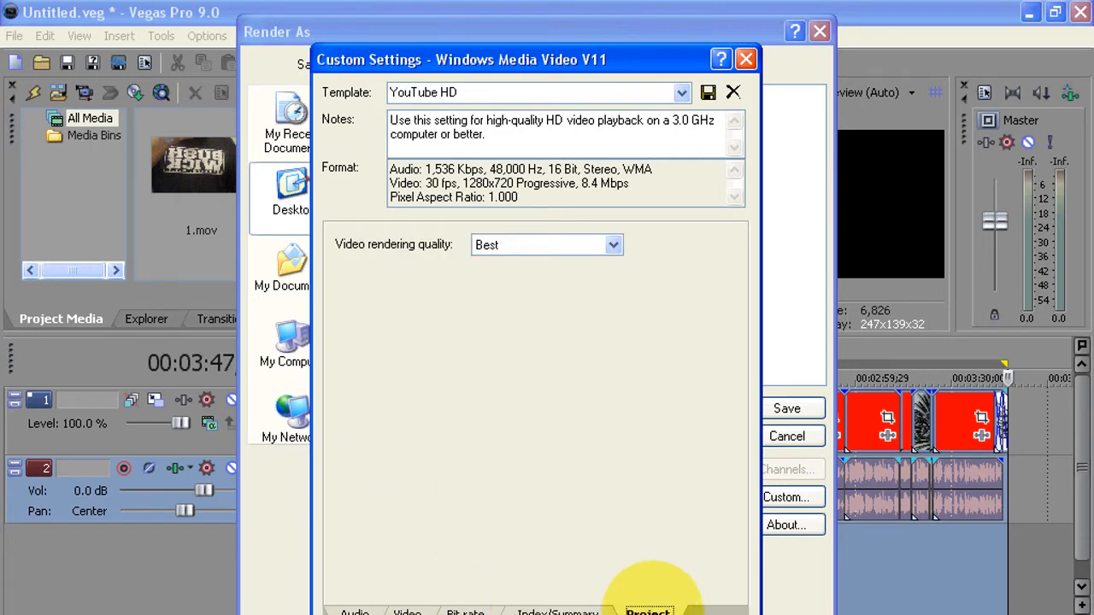
mouse_move(415, 257)
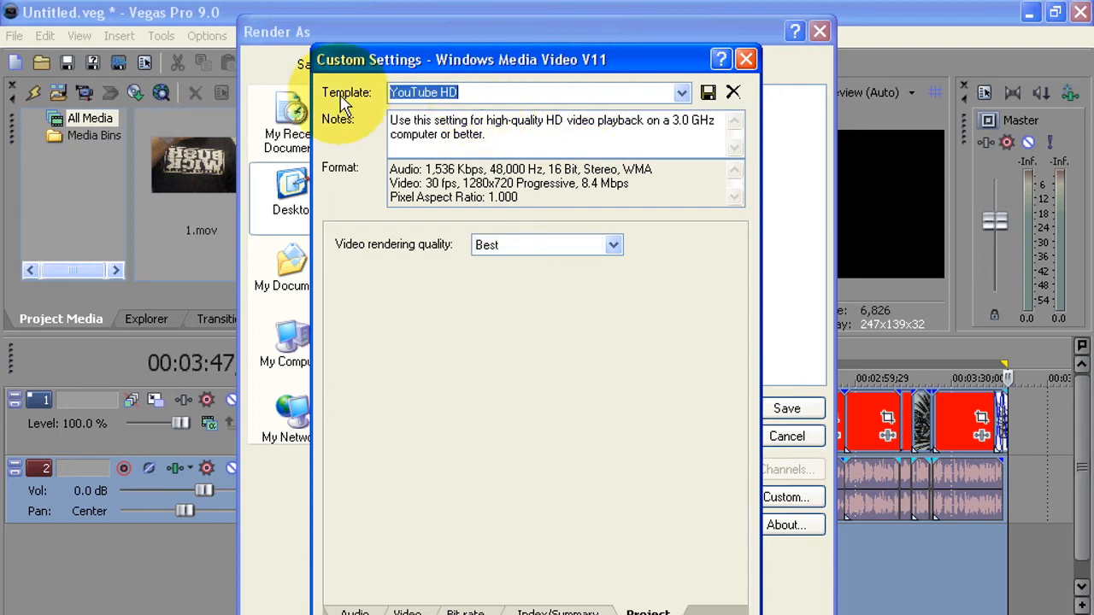
- Save the settings as template 'youtube hd1' and reselect YouTube HD in Render As
type("yout")
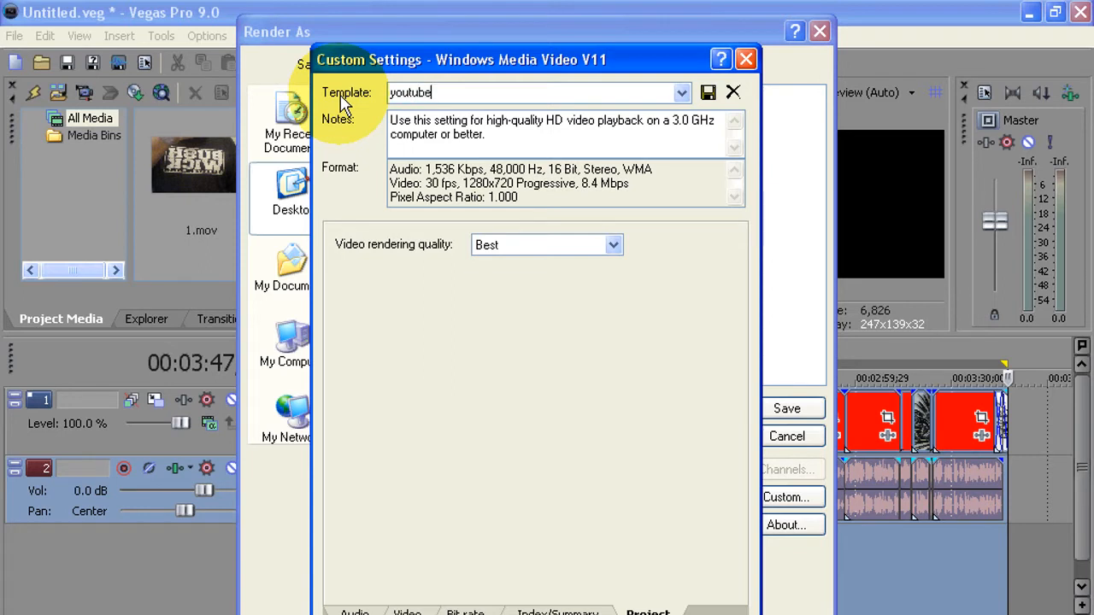
type("hd1")
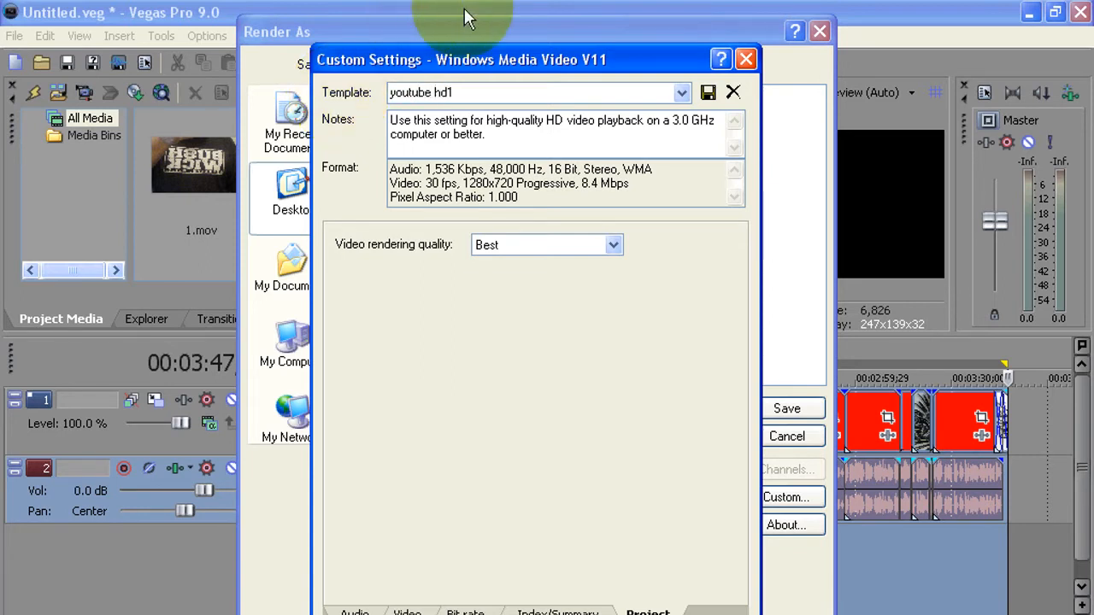
mouse_move(708, 92)
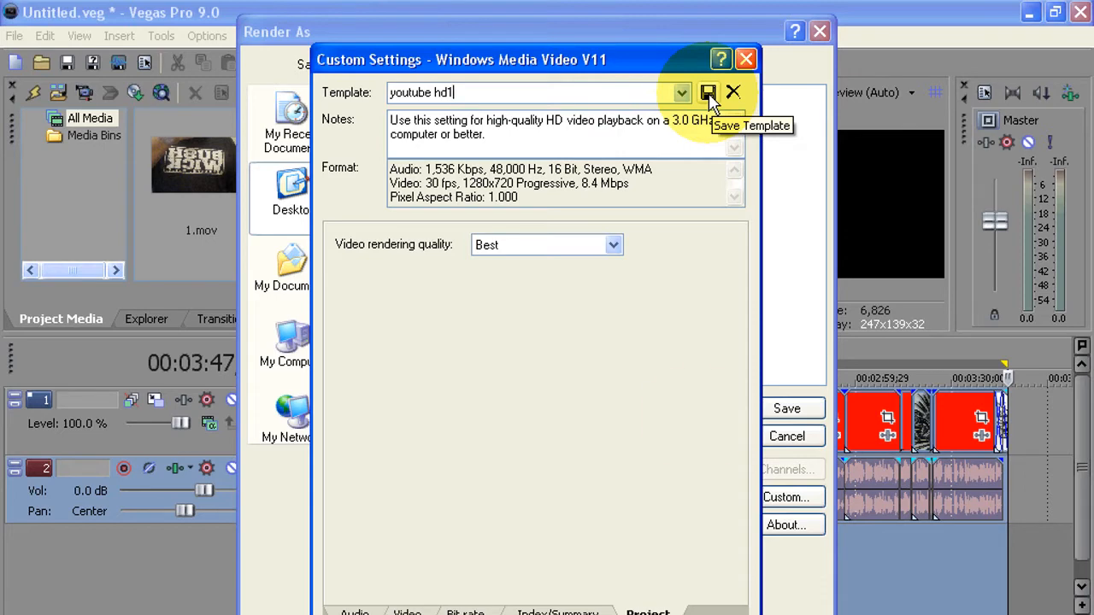
left_click(708, 92)
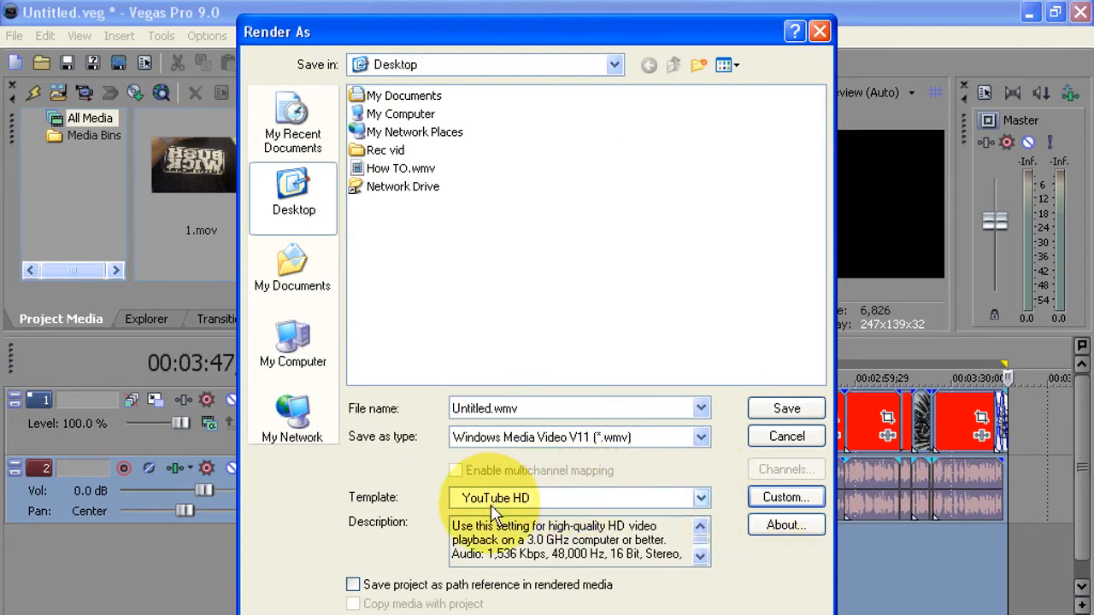
left_click(700, 497)
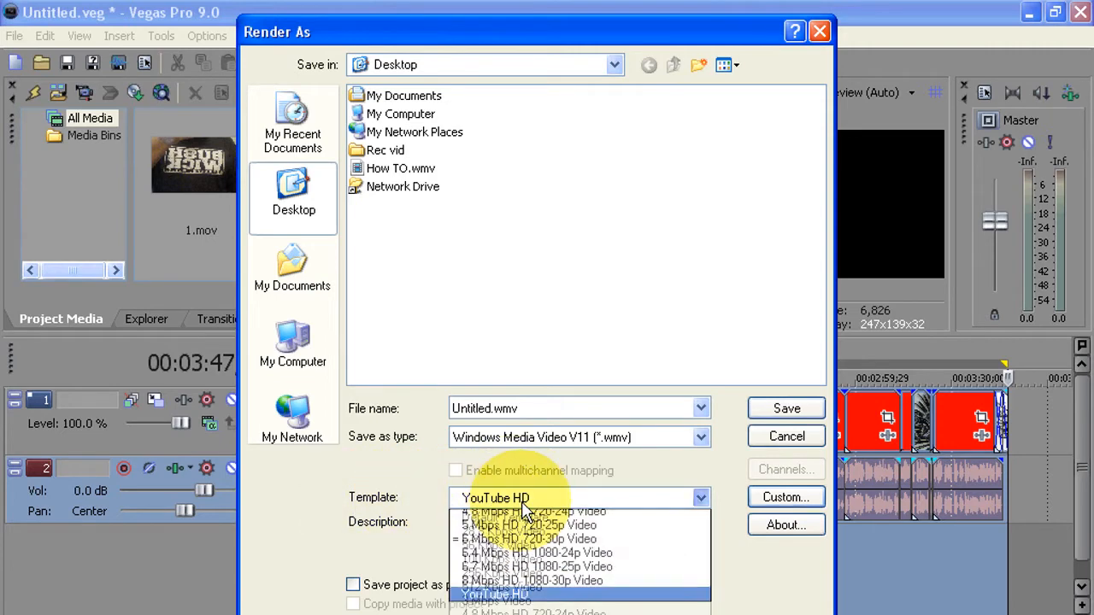
left_click(496, 594)
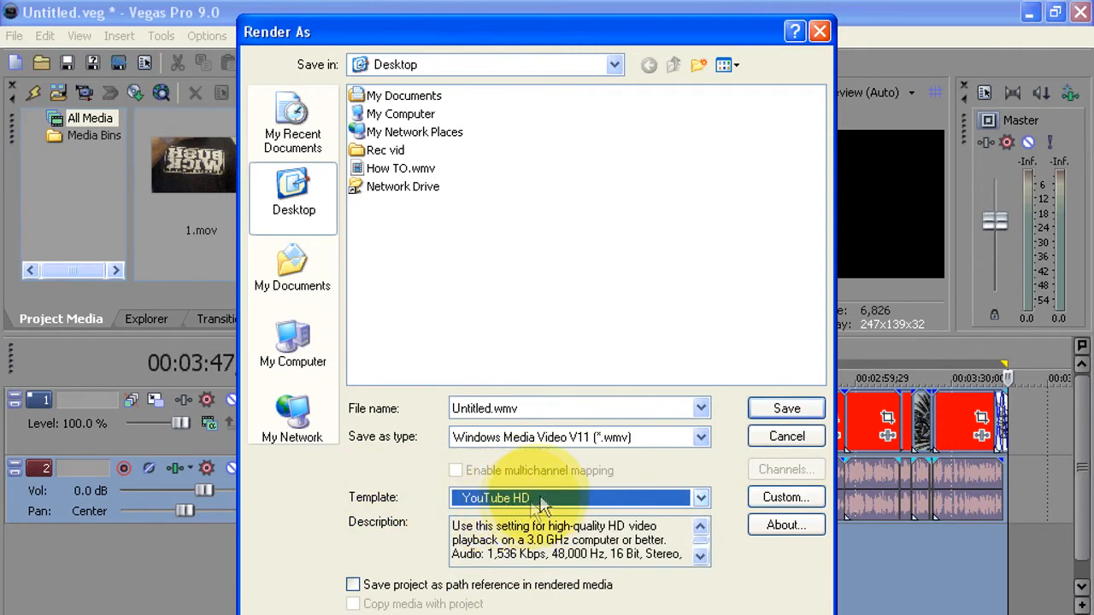